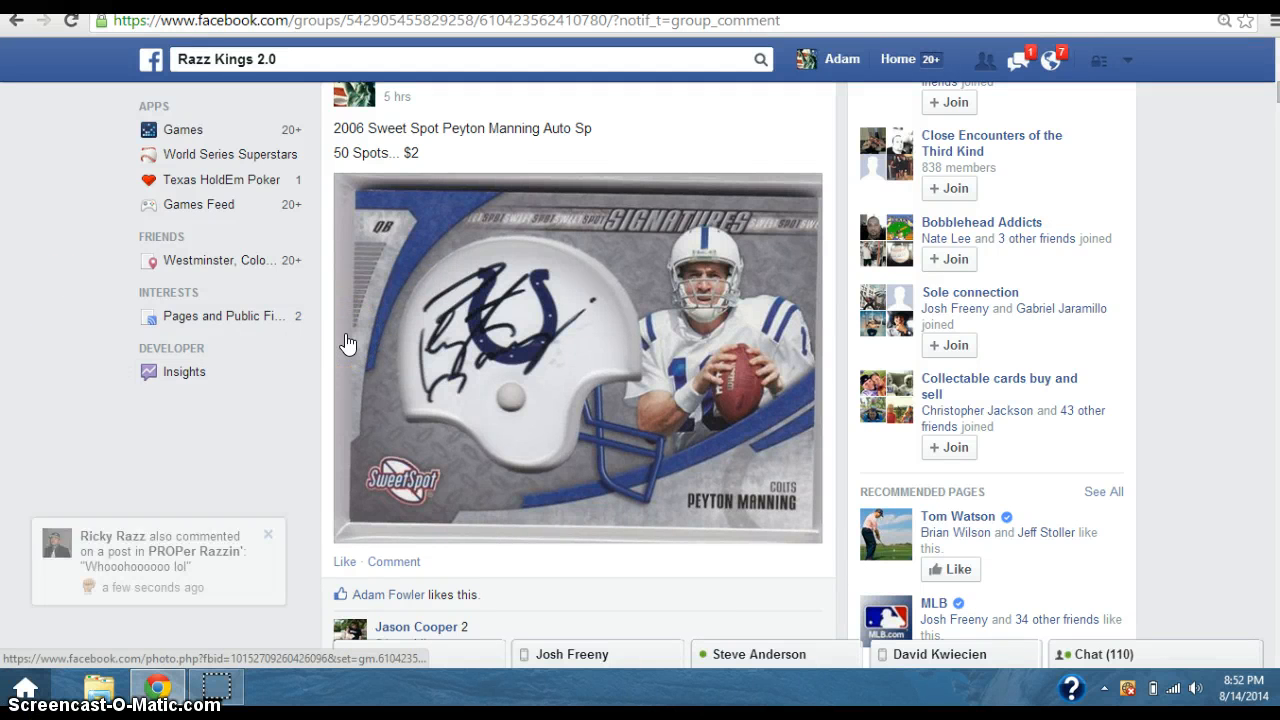
{"action": "scroll", "scroll_direction": "down", "scroll_amount": 3}
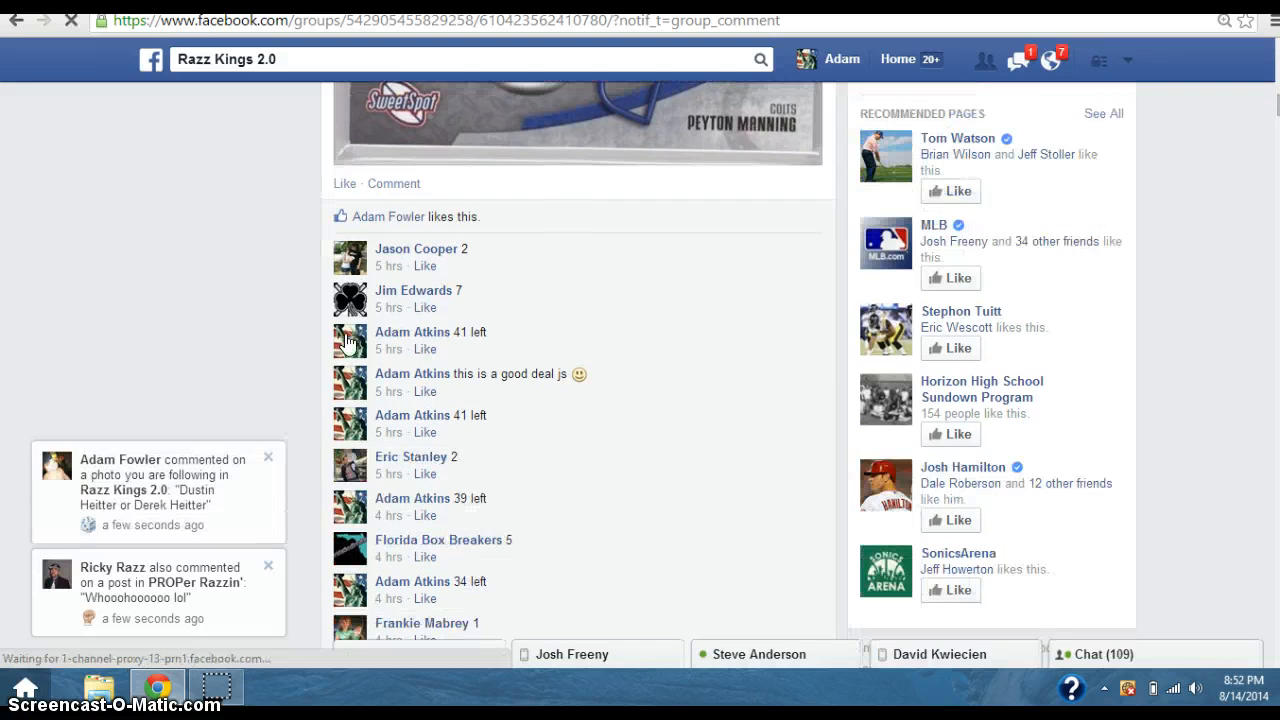
{"action": "scroll", "scroll_direction": "down", "scroll_amount": 3}
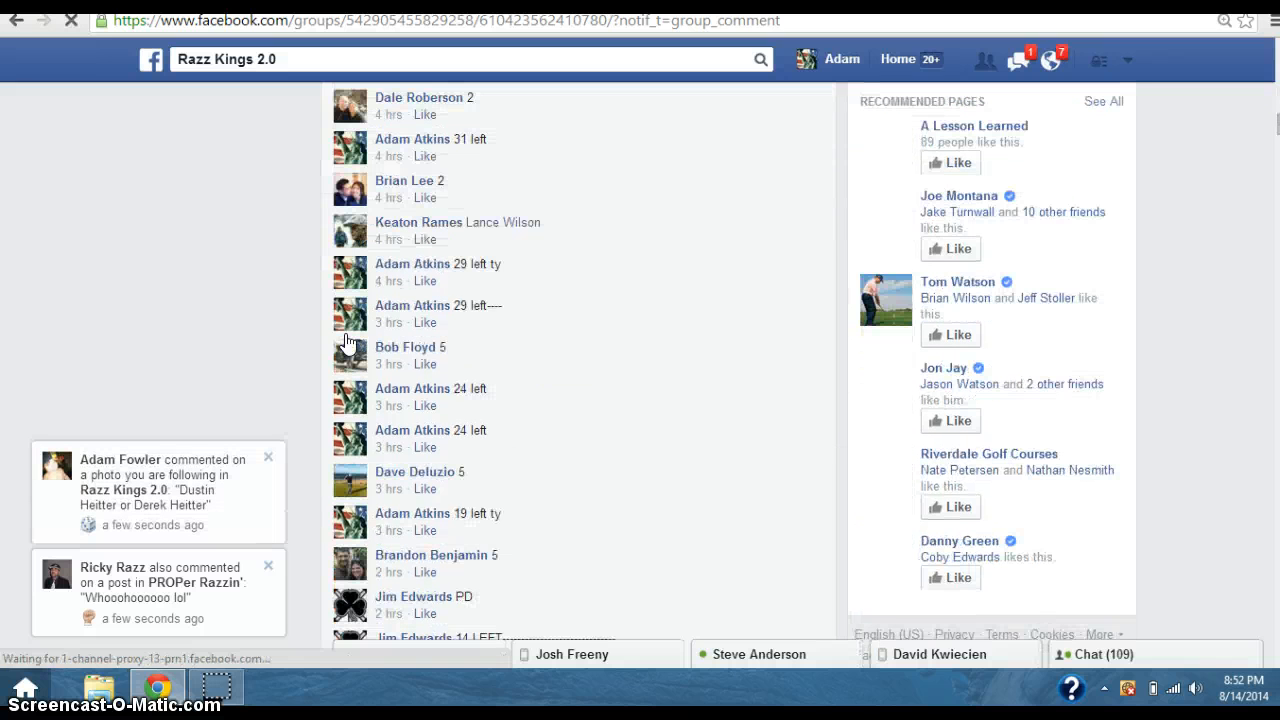
{"action": "scroll", "scroll_direction": "down", "scroll_amount": 3}
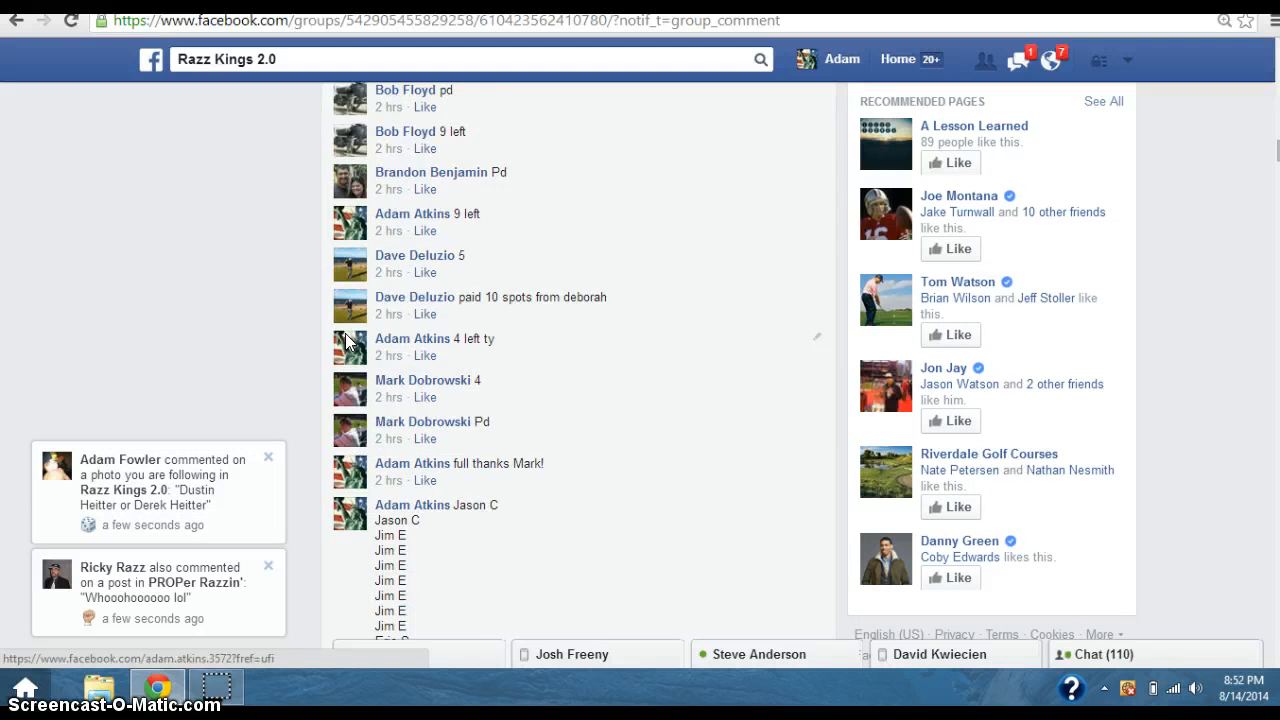
{"action": "scroll", "scroll_direction": "down", "scroll_amount": 3}
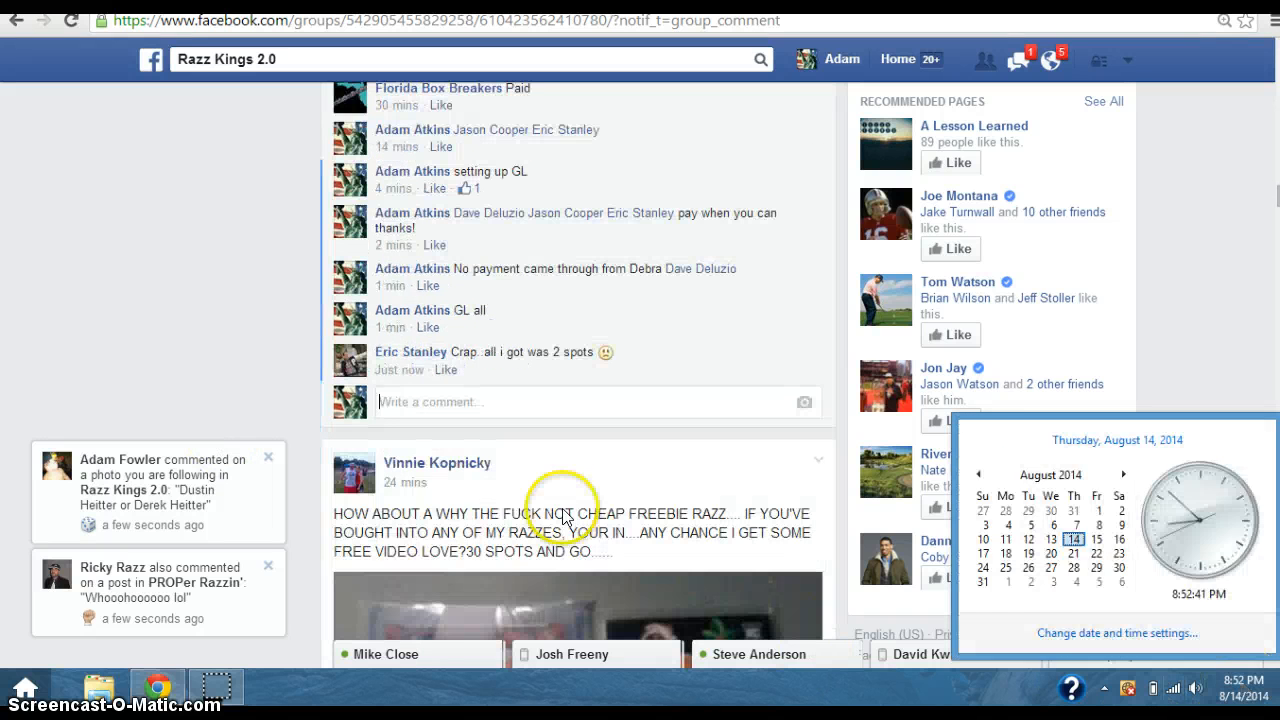
{"action": "left_click", "coordinate": [432, 401]}
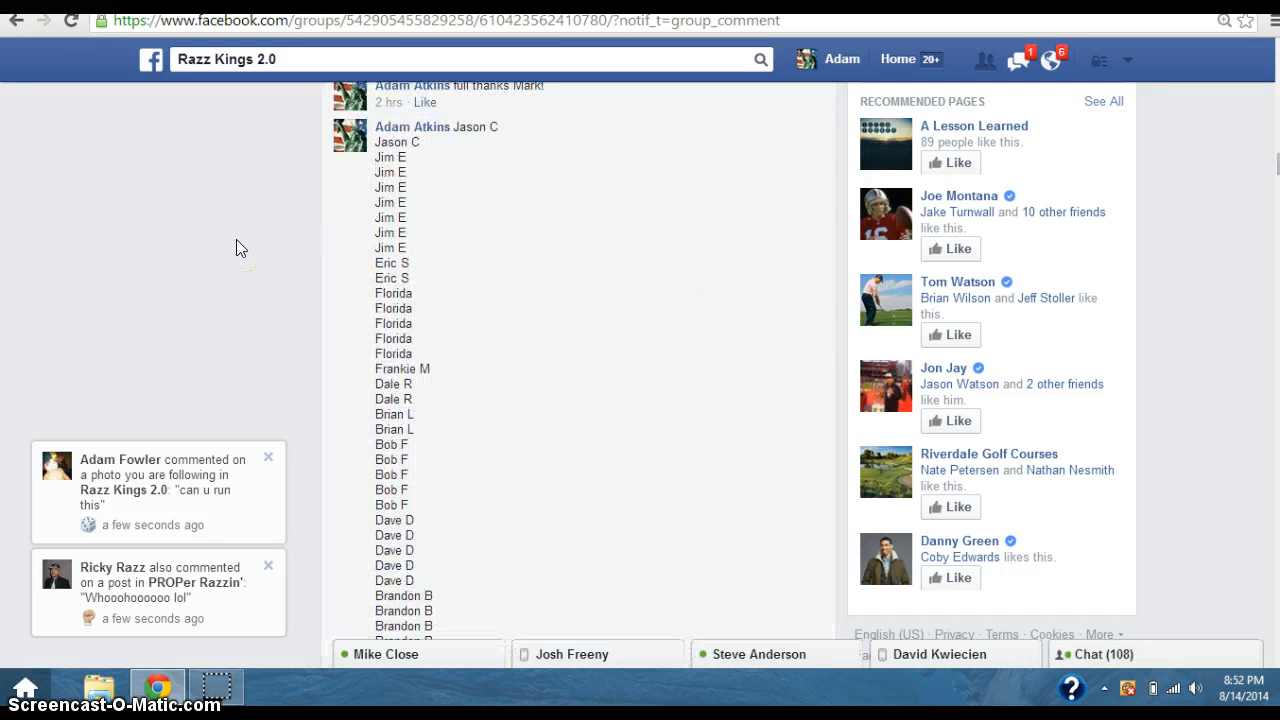
{"action": "mouse_move", "coordinate": [454, 128]}
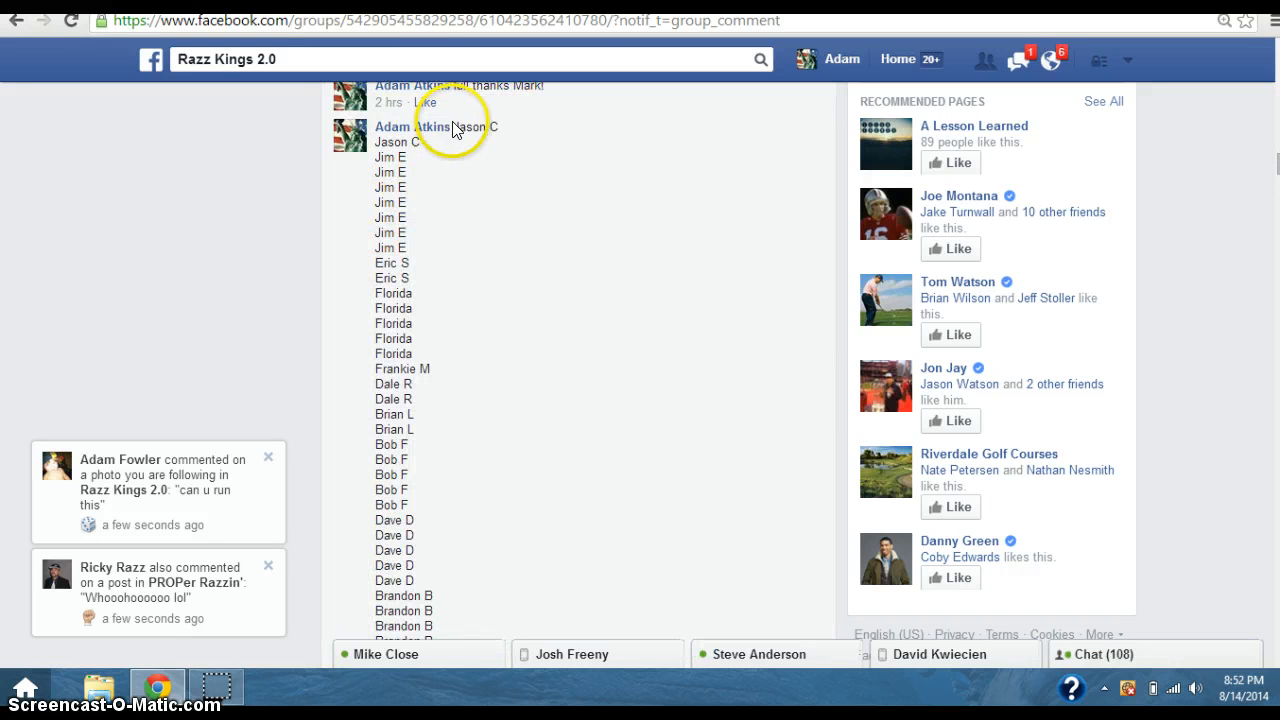
{"action": "mouse_move", "coordinate": [407, 235]}
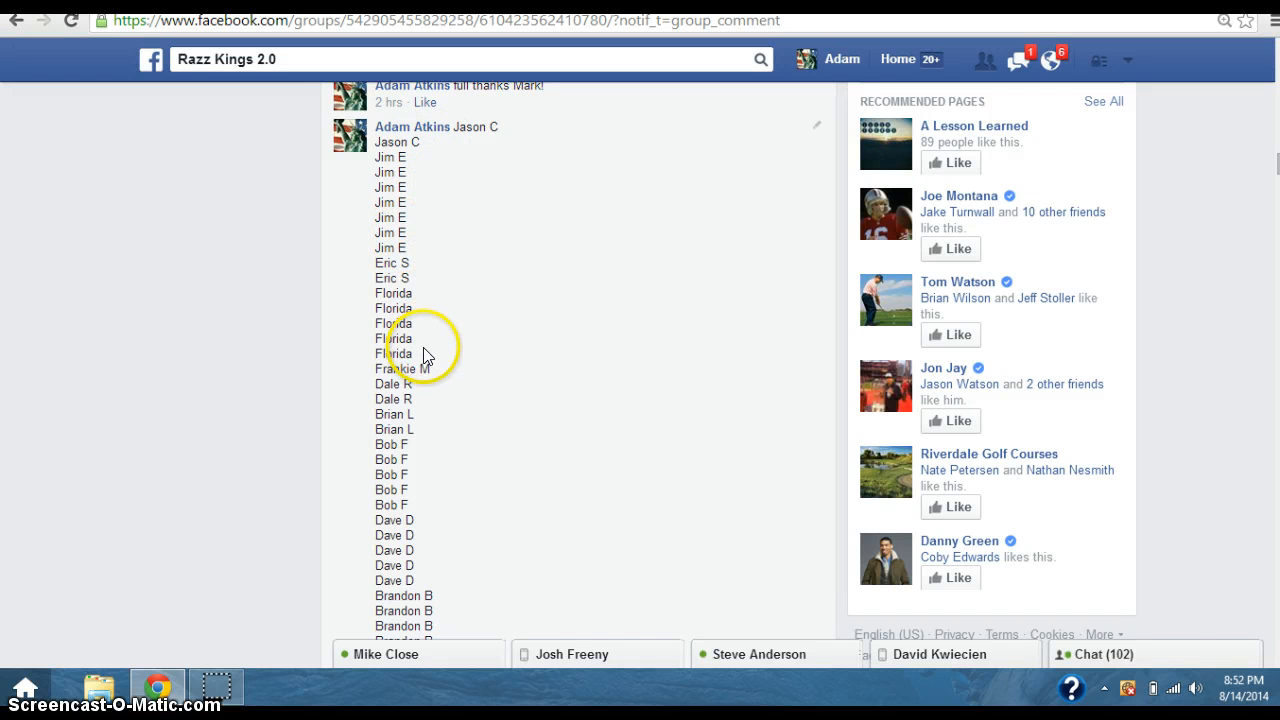
{"action": "scroll", "scroll_direction": "down", "scroll_amount": 3}
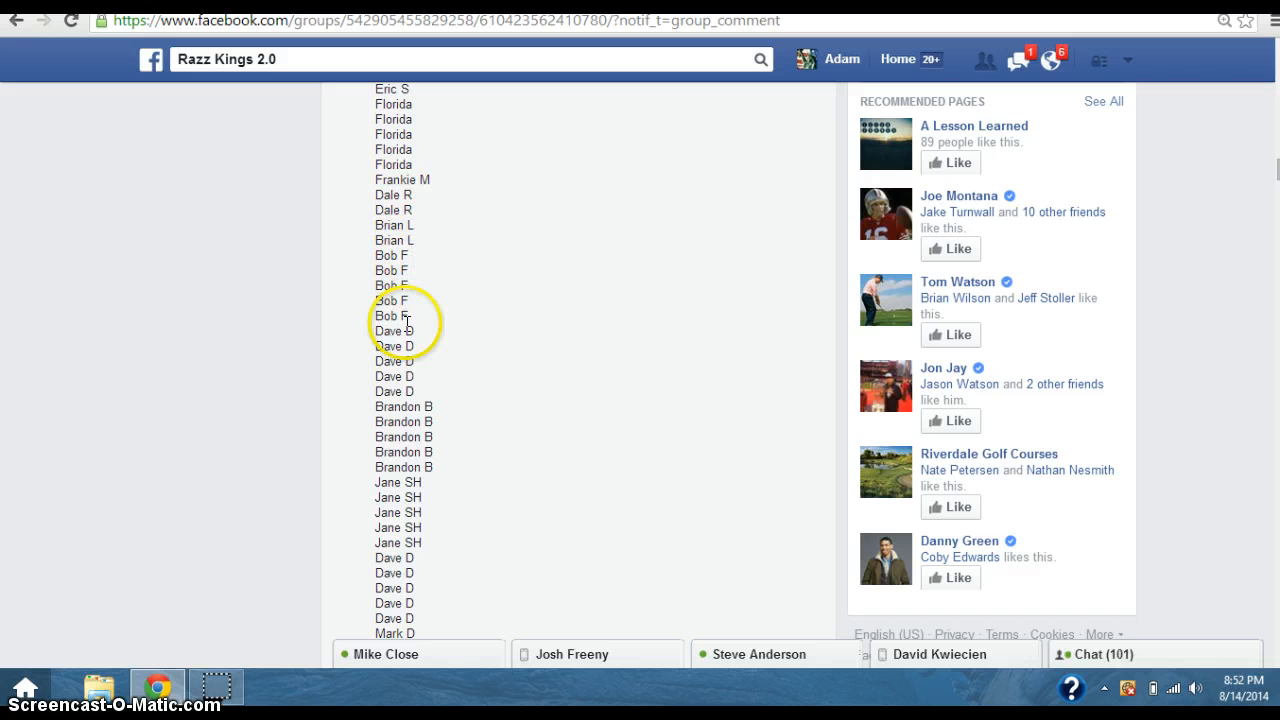
{"action": "scroll", "scroll_direction": "down", "scroll_amount": 3}
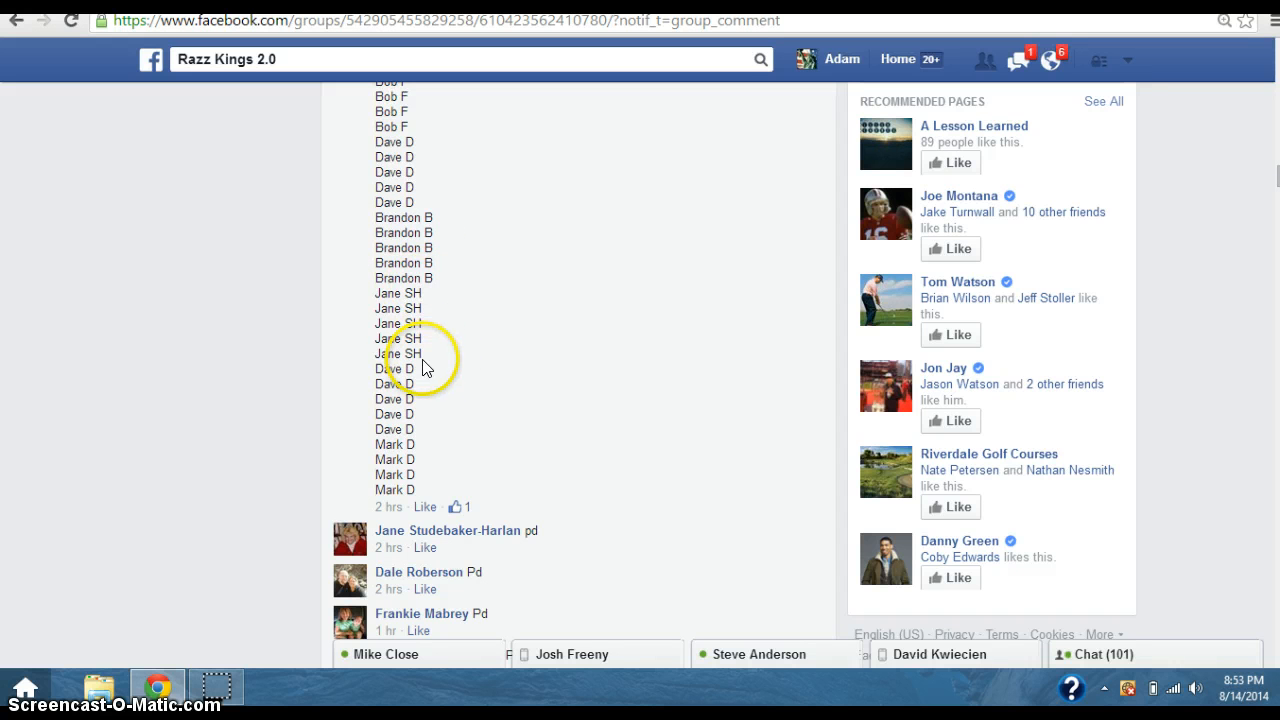
{"action": "mouse_move", "coordinate": [405, 505]}
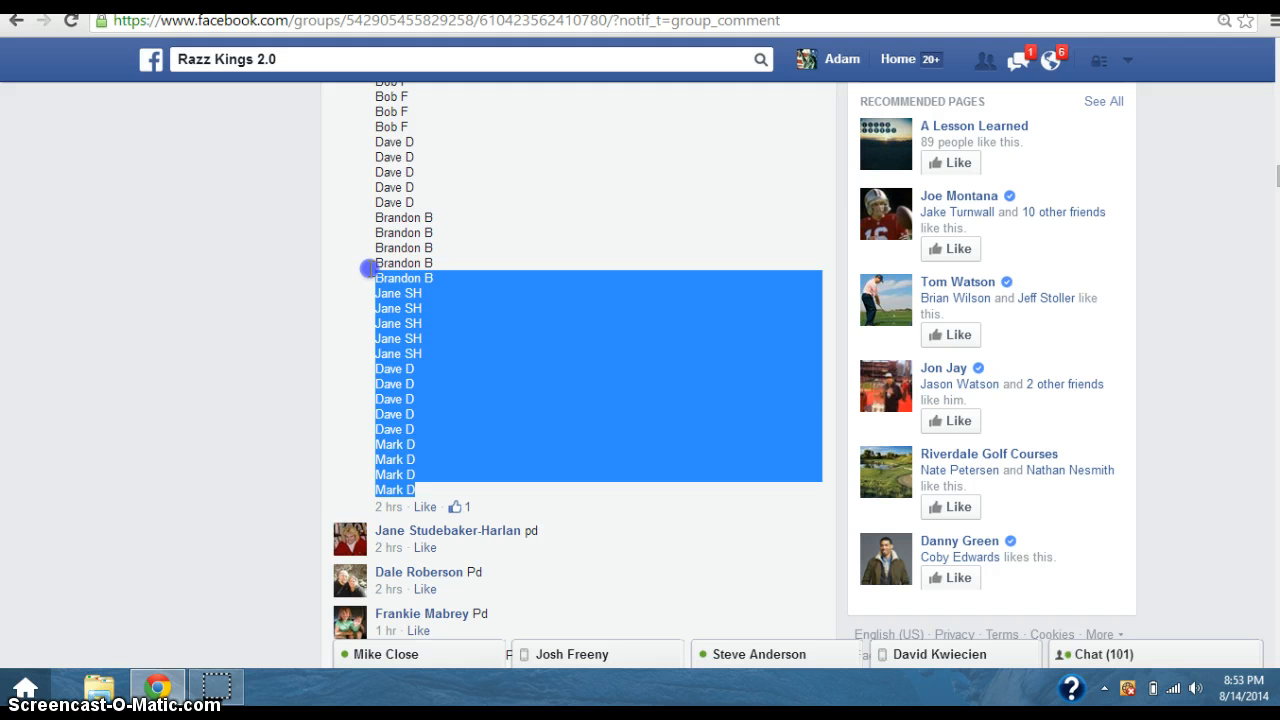
{"action": "scroll", "scroll_direction": "up", "scroll_amount": 3}
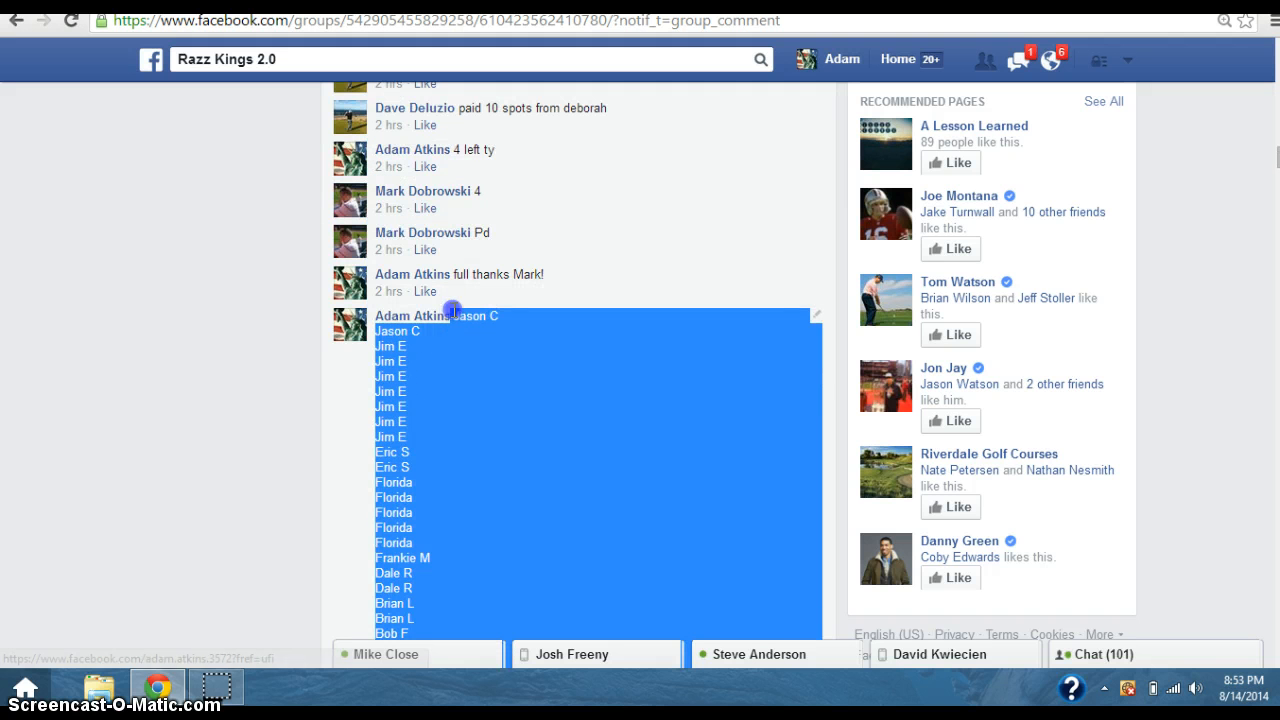
{"action": "mouse_move", "coordinate": [478, 349]}
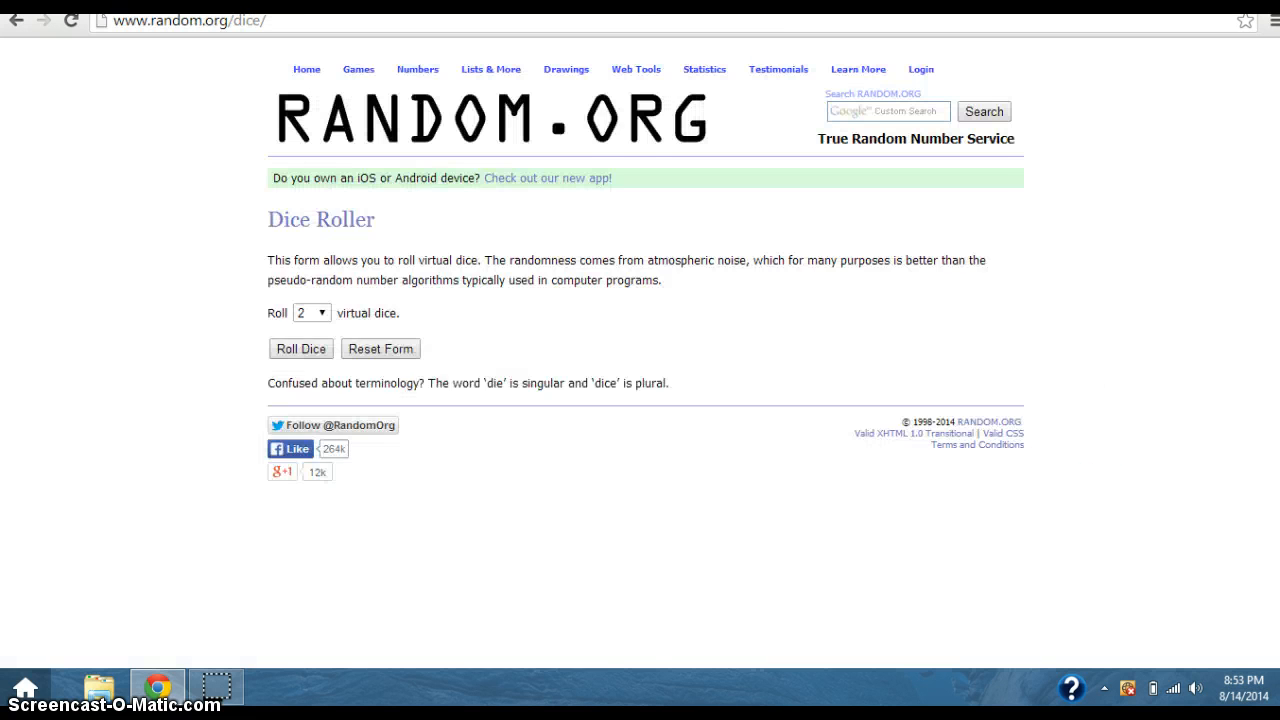
Go from the Dice Roller to the List Randomizer through the Lists & More menu
{"action": "left_click", "coordinate": [490, 69]}
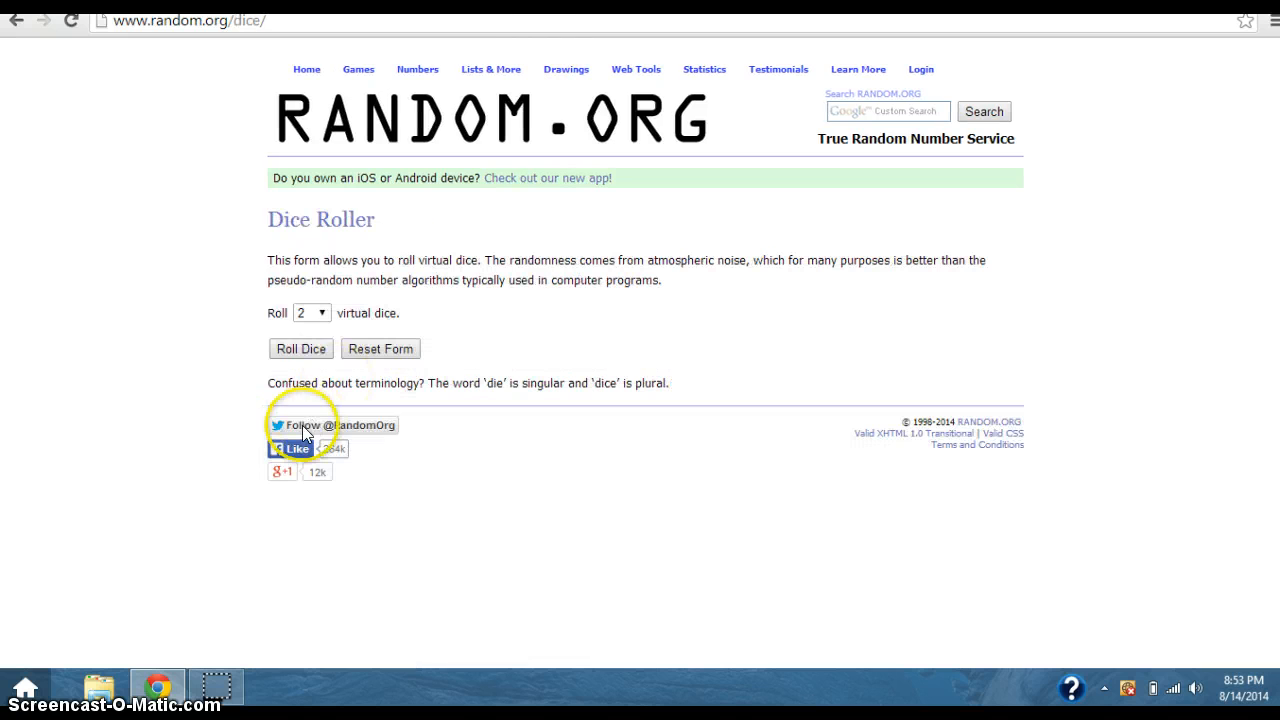
{"action": "left_click", "coordinate": [300, 348]}
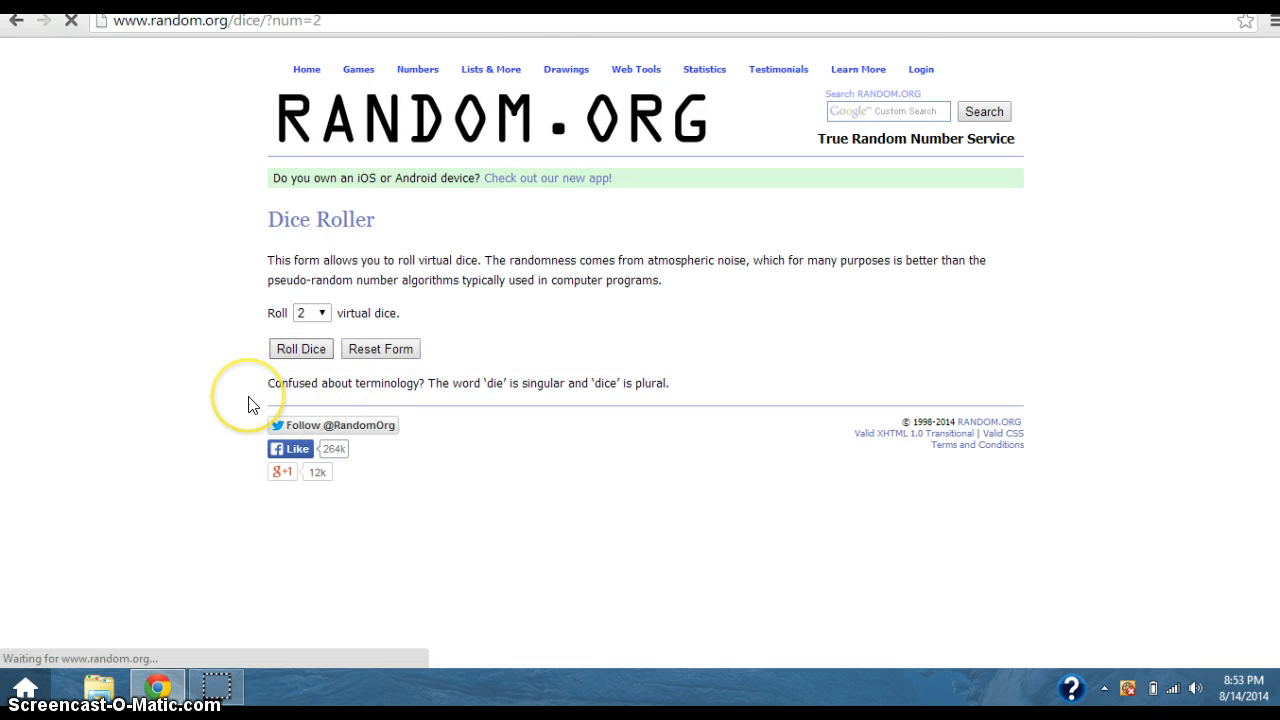
{"action": "left_click", "coordinate": [300, 348]}
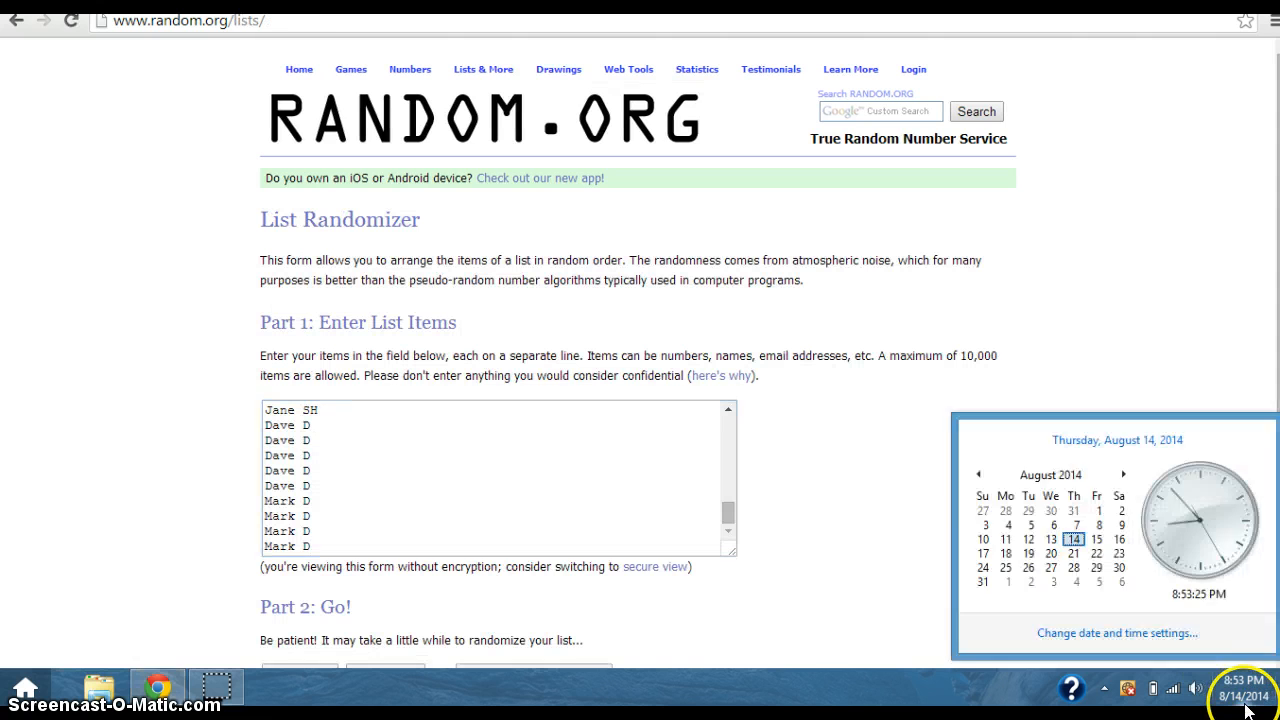
Randomize the 50-name list for the first time
{"action": "scroll", "scroll_direction": "down", "scroll_amount": 3}
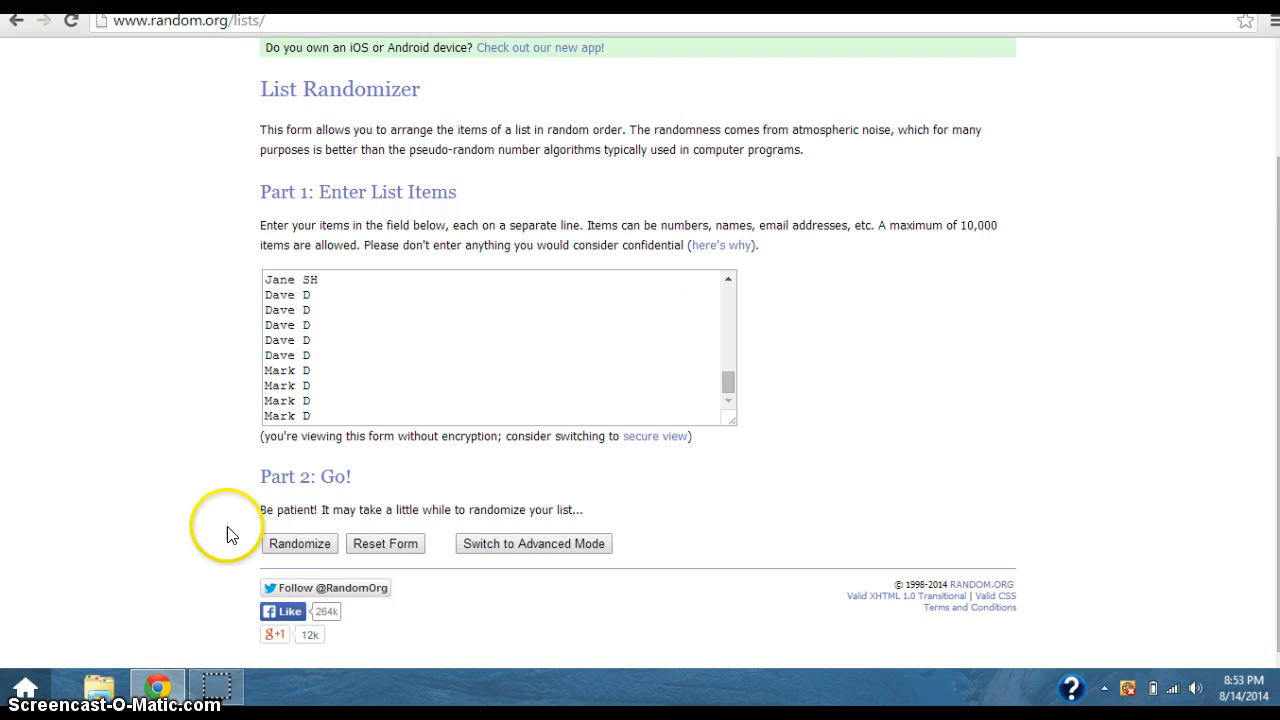
{"action": "left_click", "coordinate": [299, 543]}
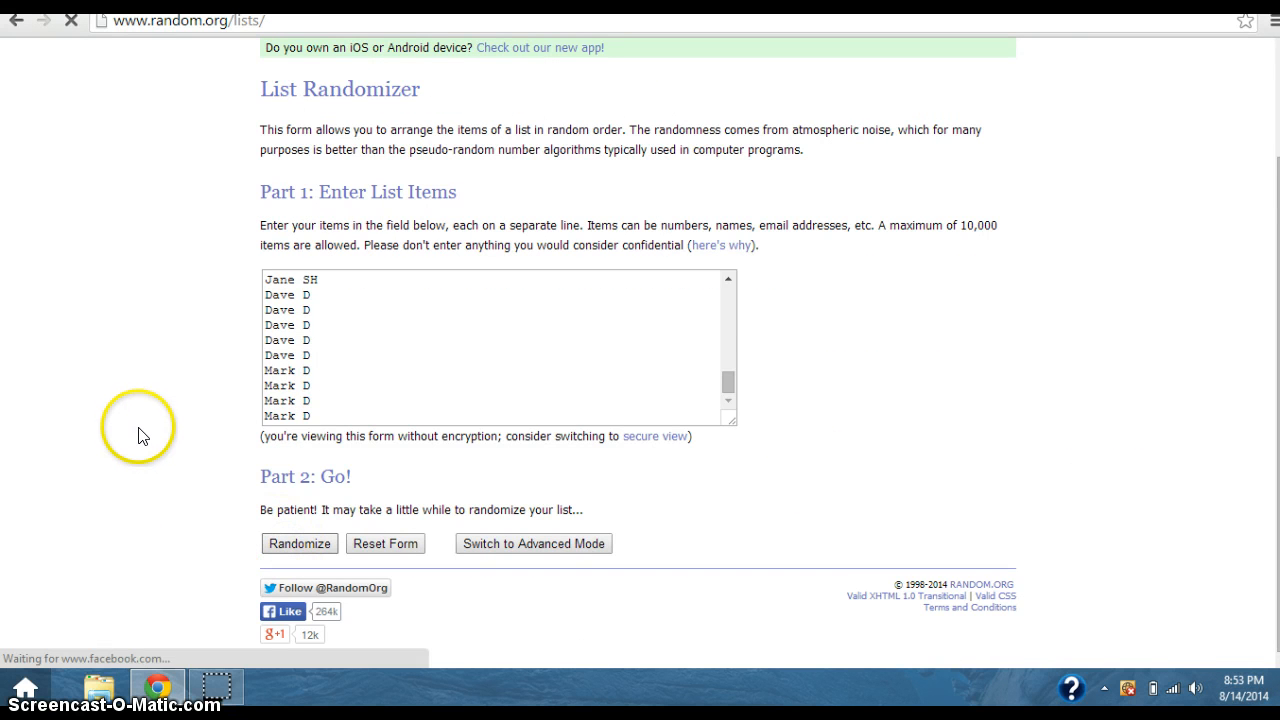
{"action": "left_click", "coordinate": [299, 543]}
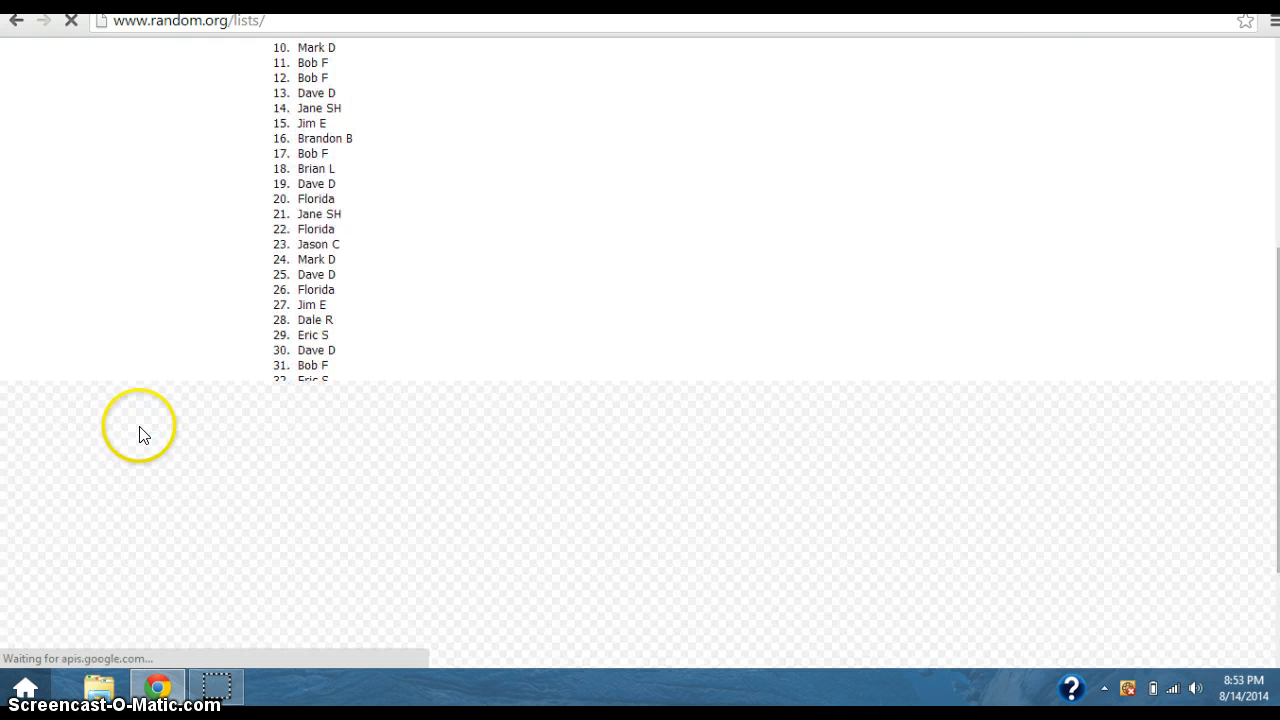
{"action": "scroll", "scroll_direction": "up", "scroll_amount": 3}
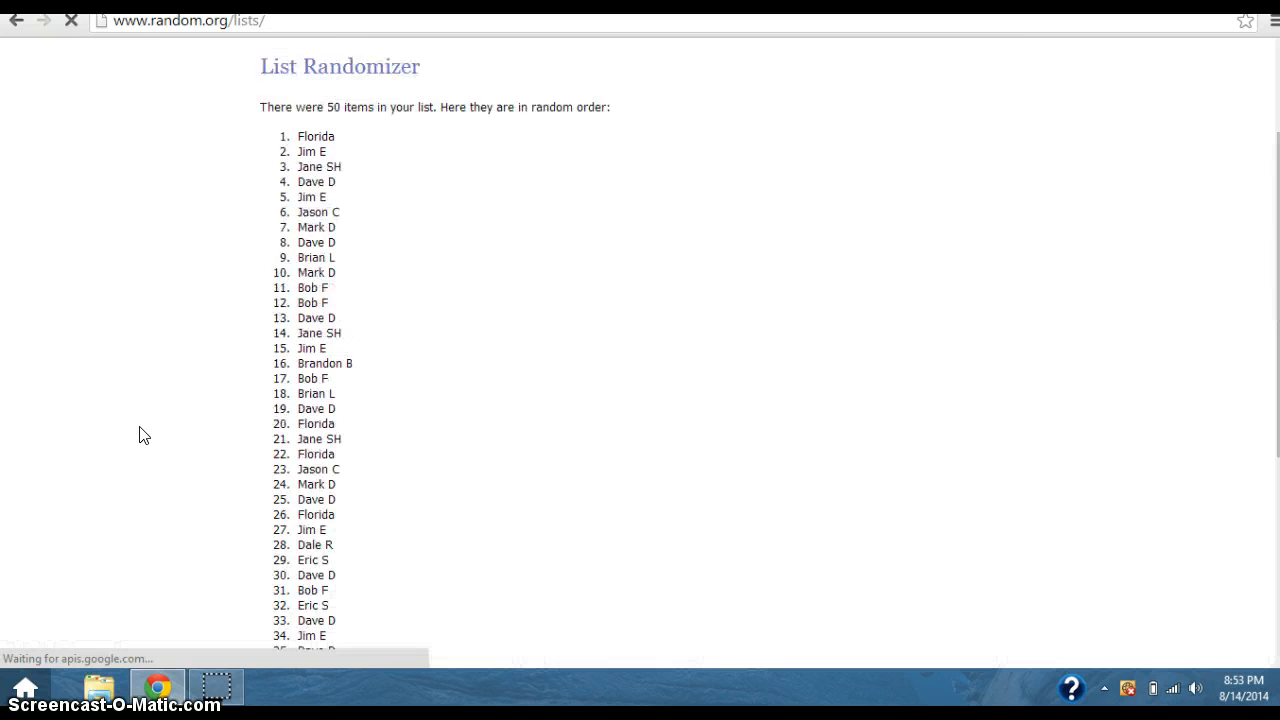
{"action": "scroll", "scroll_direction": "down", "scroll_amount": 3}
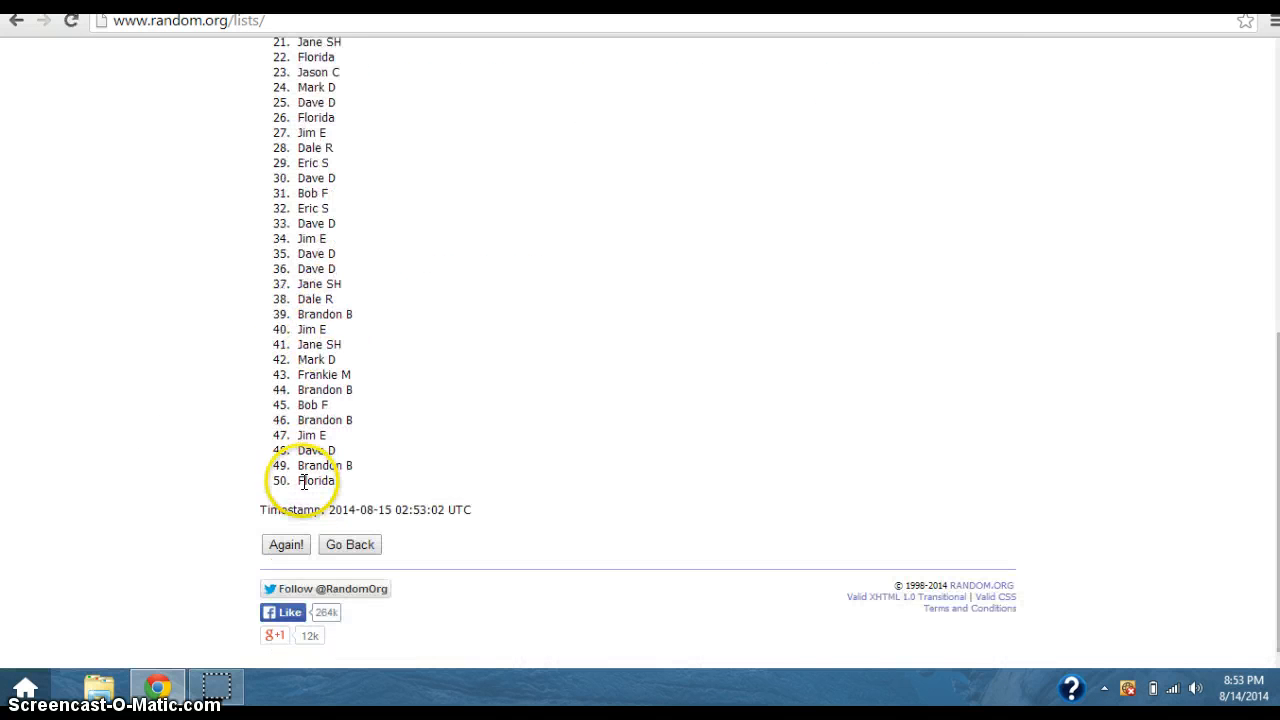
{"action": "left_click", "coordinate": [285, 544]}
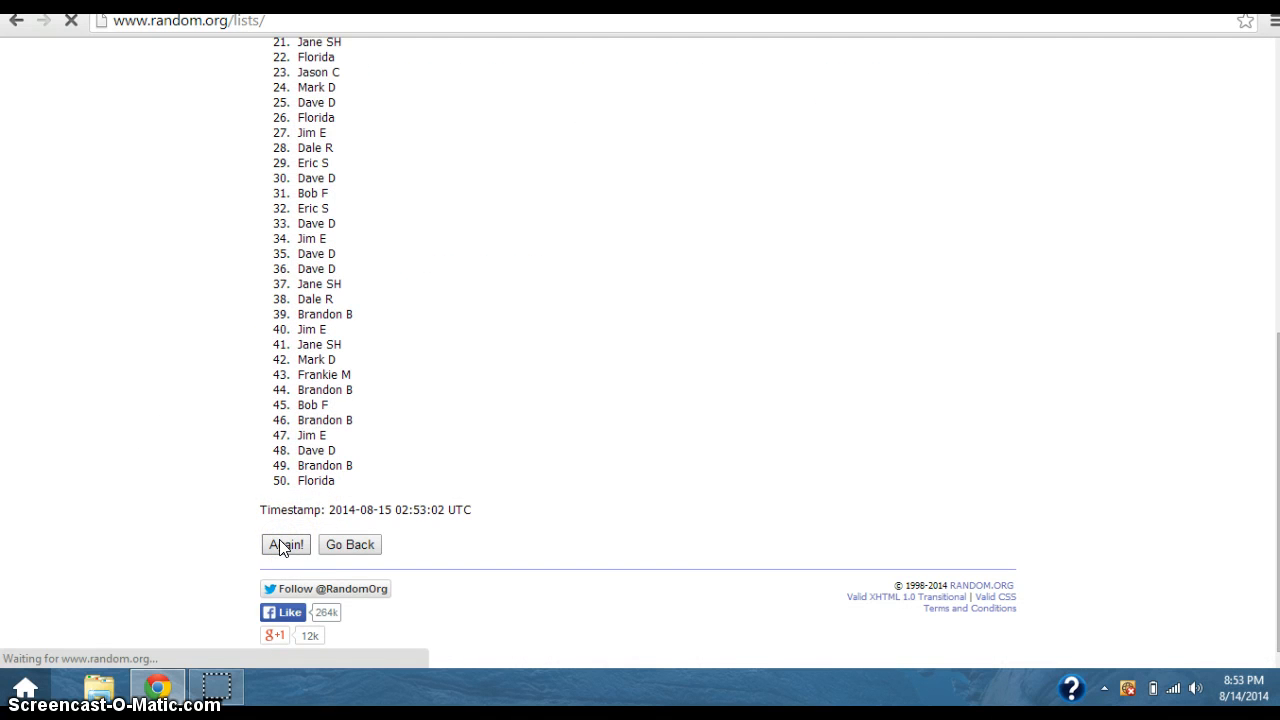
{"action": "left_click", "coordinate": [285, 544]}
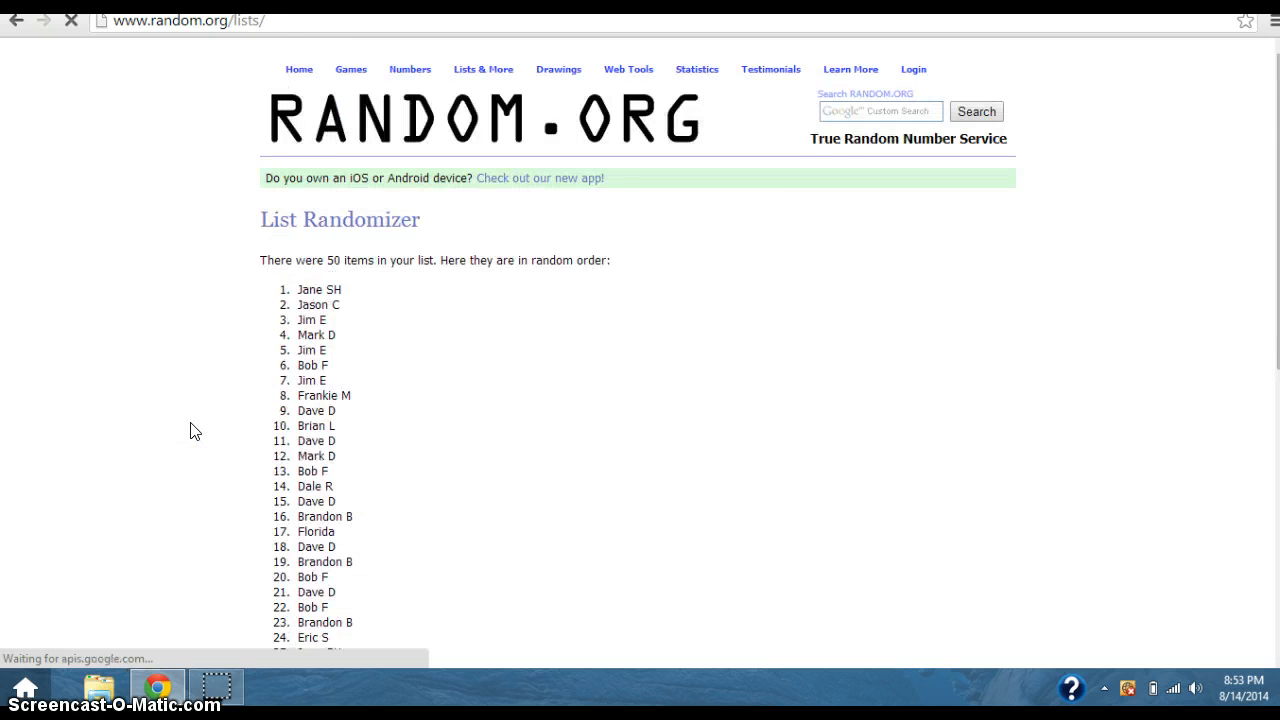
{"action": "left_click", "coordinate": [285, 563]}
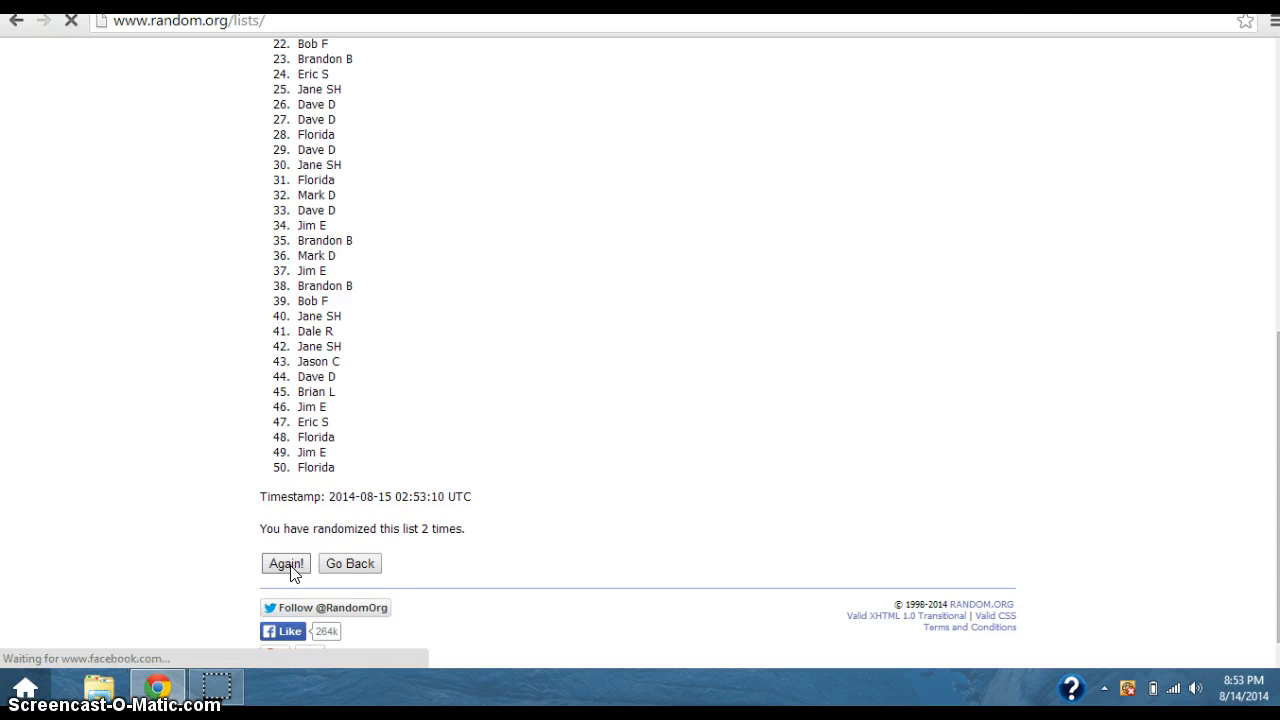
{"action": "left_click", "coordinate": [285, 563]}
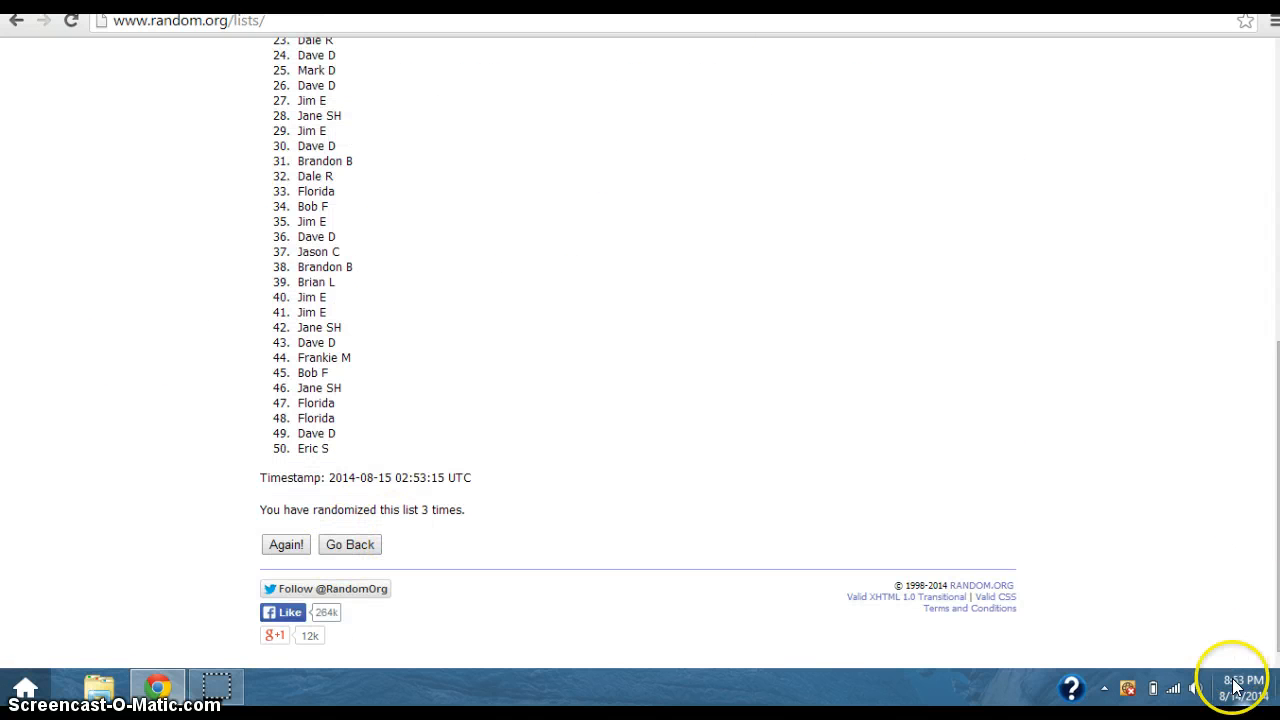
{"action": "mouse_move", "coordinate": [694, 244]}
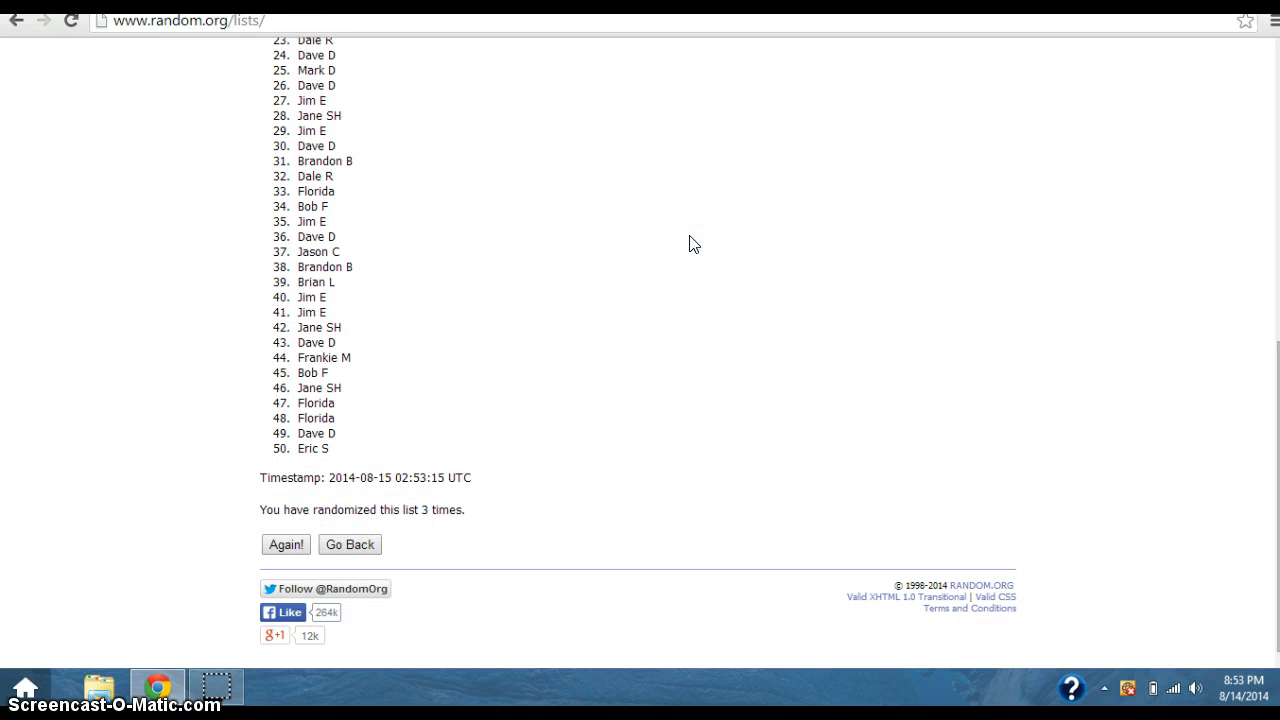
{"action": "mouse_move", "coordinate": [227, 556]}
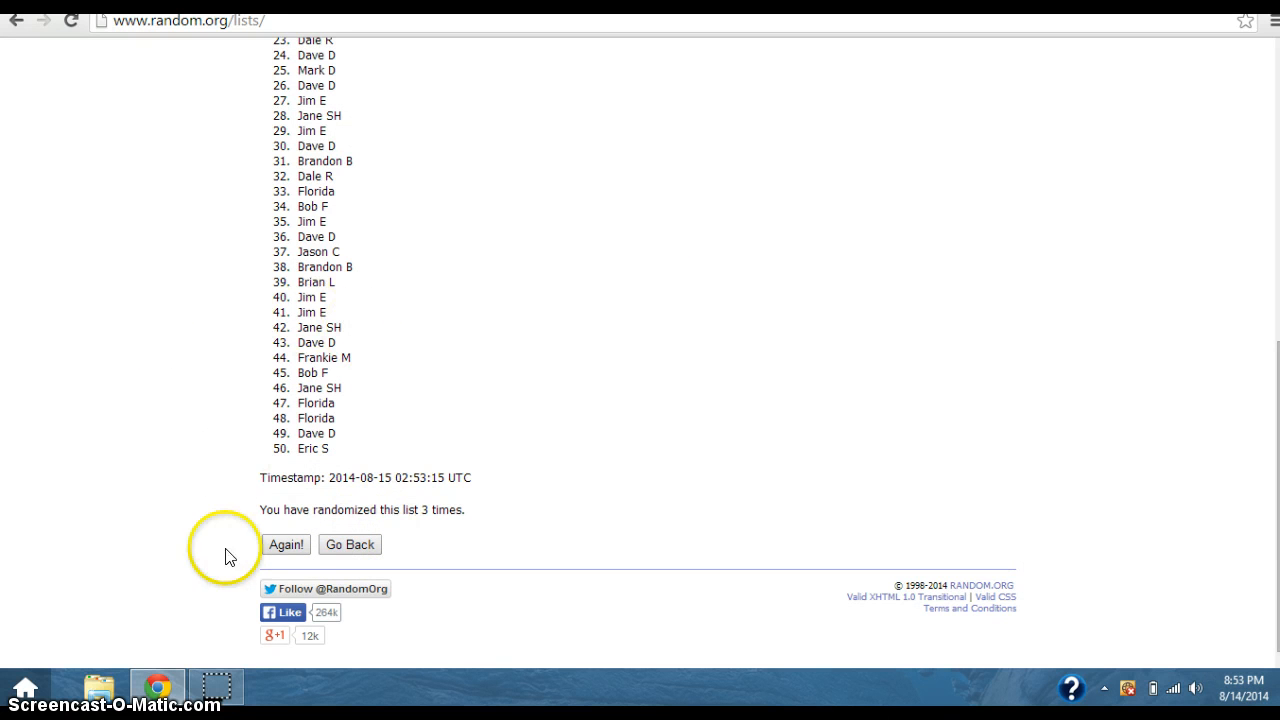
{"action": "left_click", "coordinate": [286, 544]}
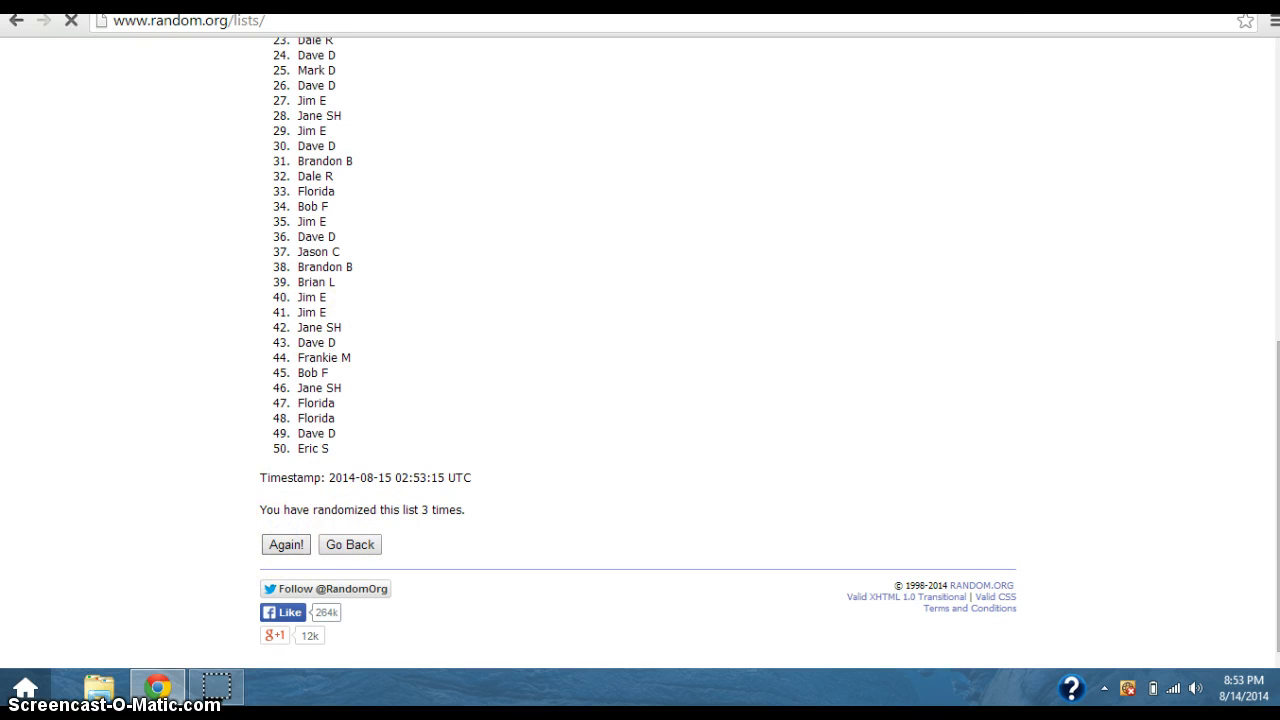
{"action": "left_click", "coordinate": [285, 544]}
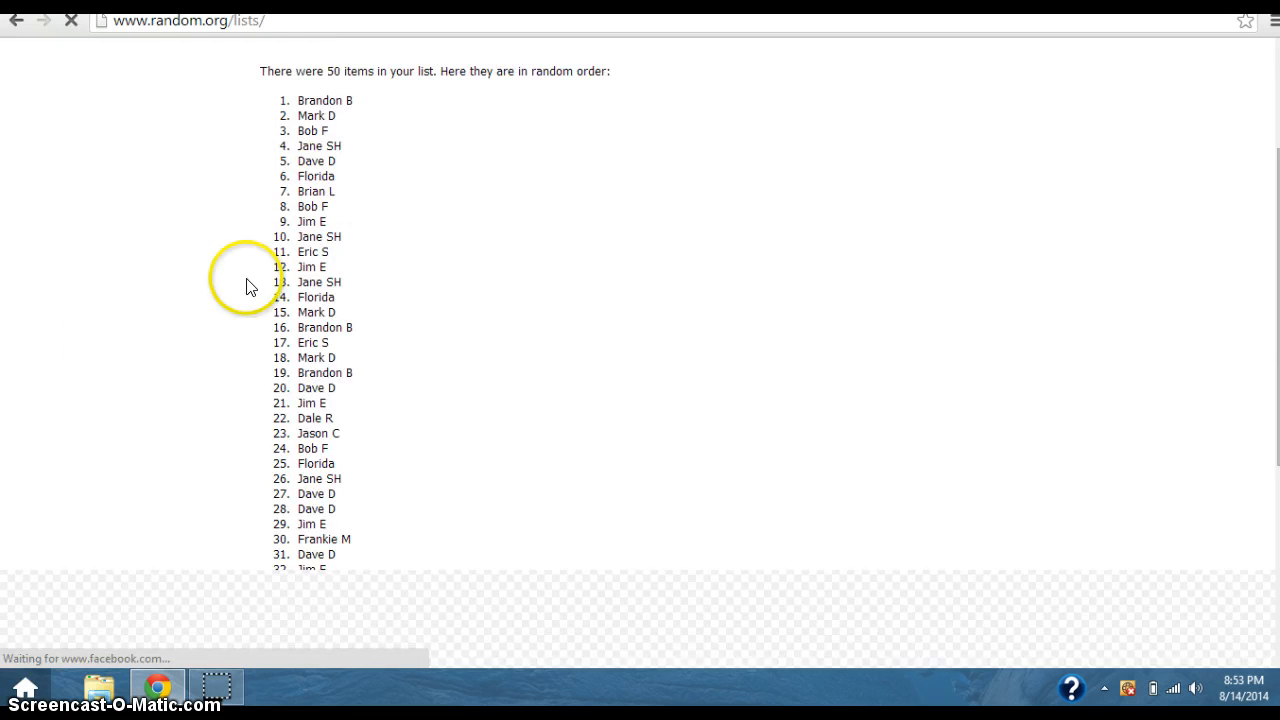
Check the current date and time on the taskbar clock
{"action": "scroll", "scroll_direction": "down", "scroll_amount": 3}
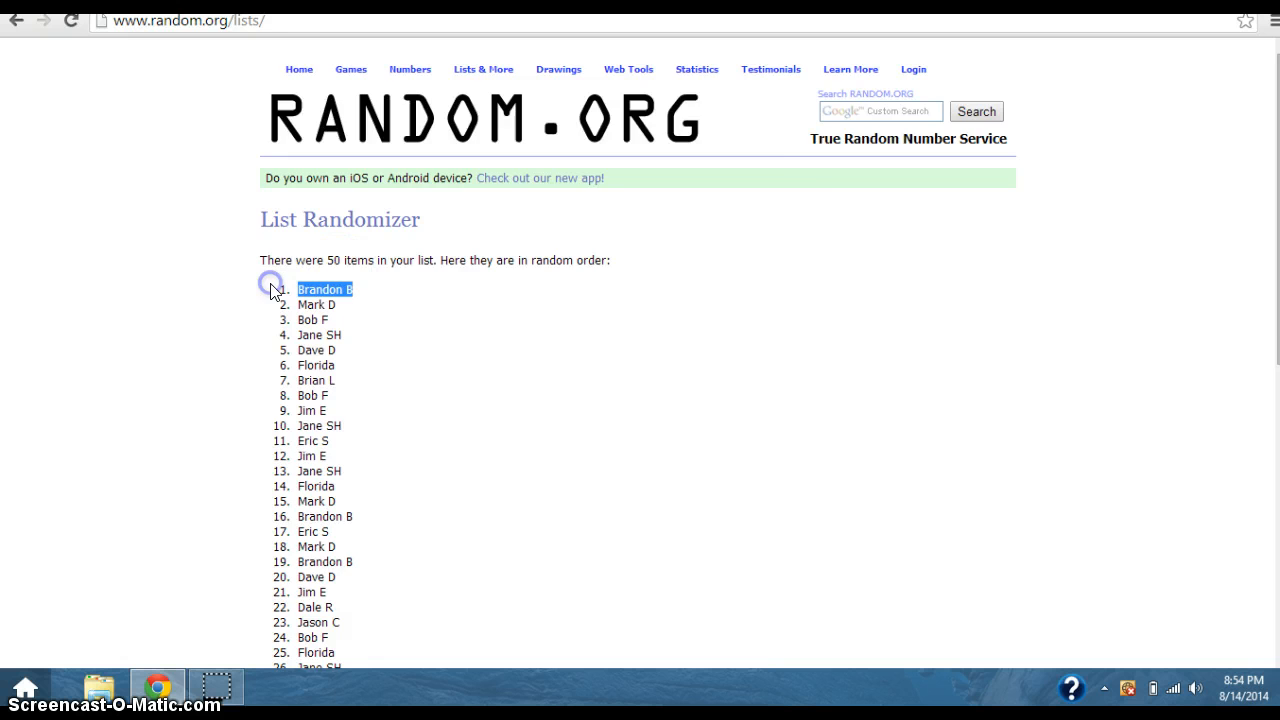
{"action": "left_click", "coordinate": [1230, 689]}
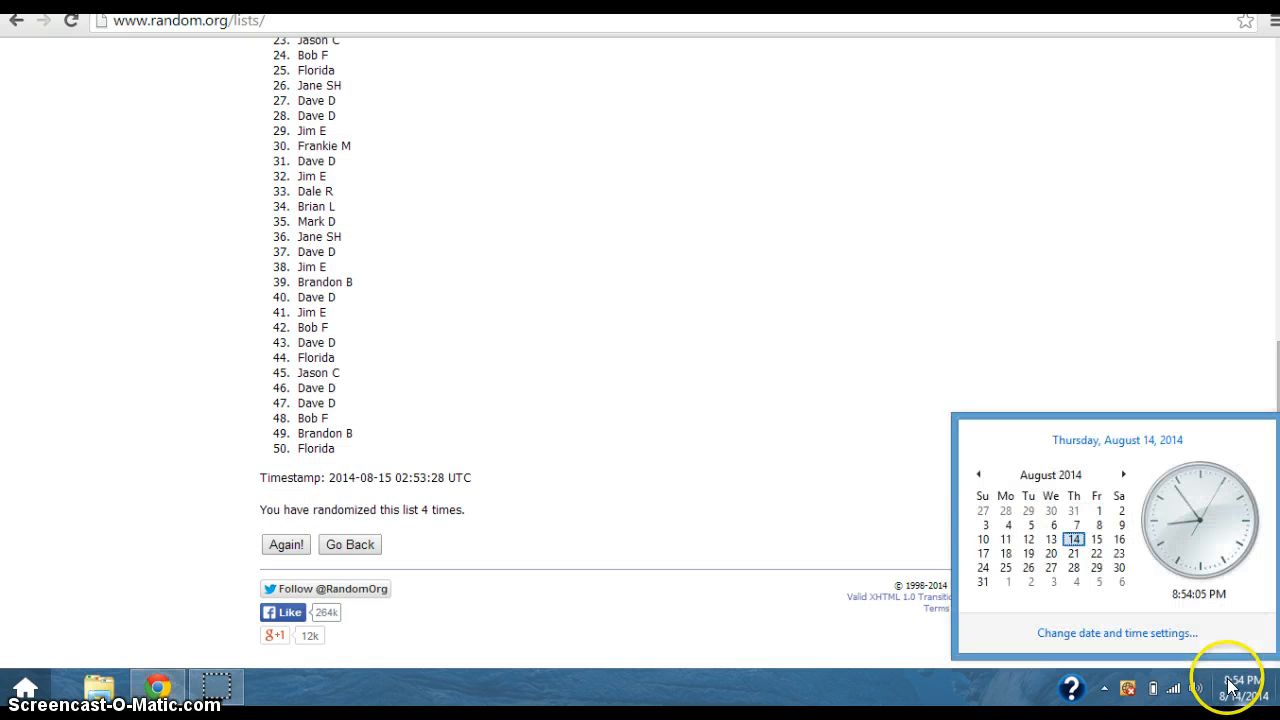
{"action": "left_click", "coordinate": [742, 375]}
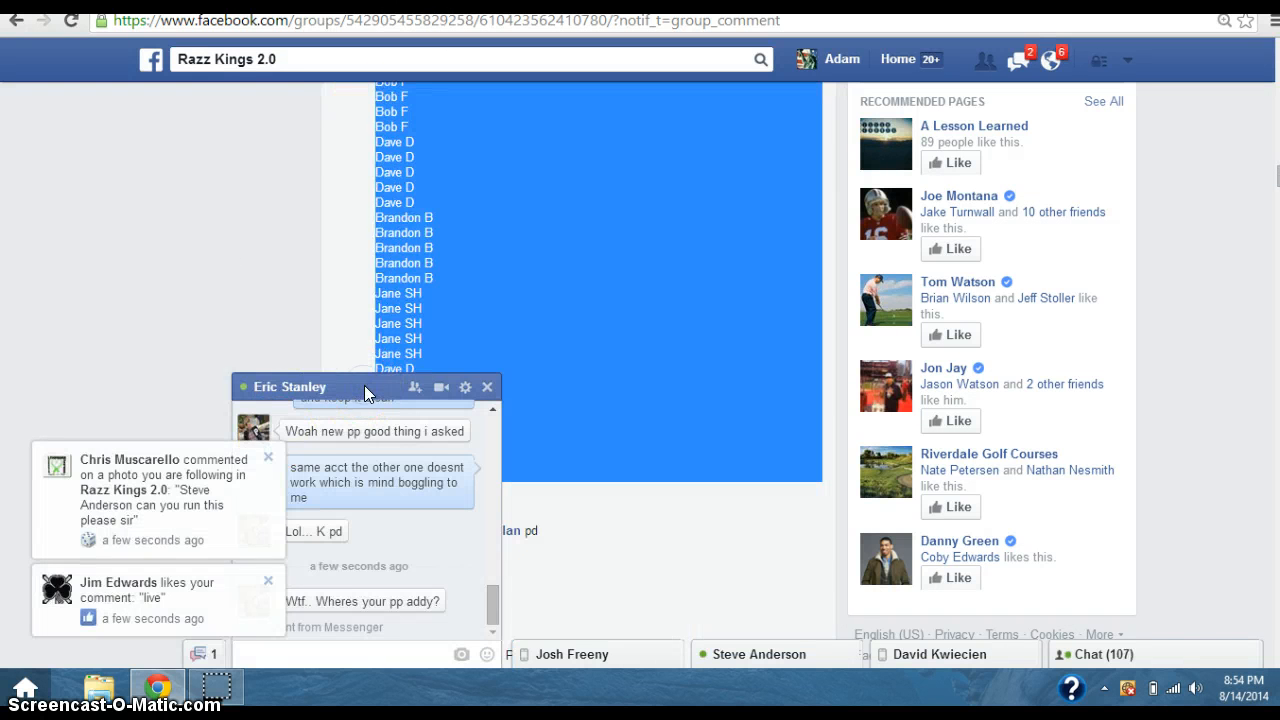
Collapse the chat window and write 'done' in the raffle thread's comment box
{"action": "left_click", "coordinate": [487, 387]}
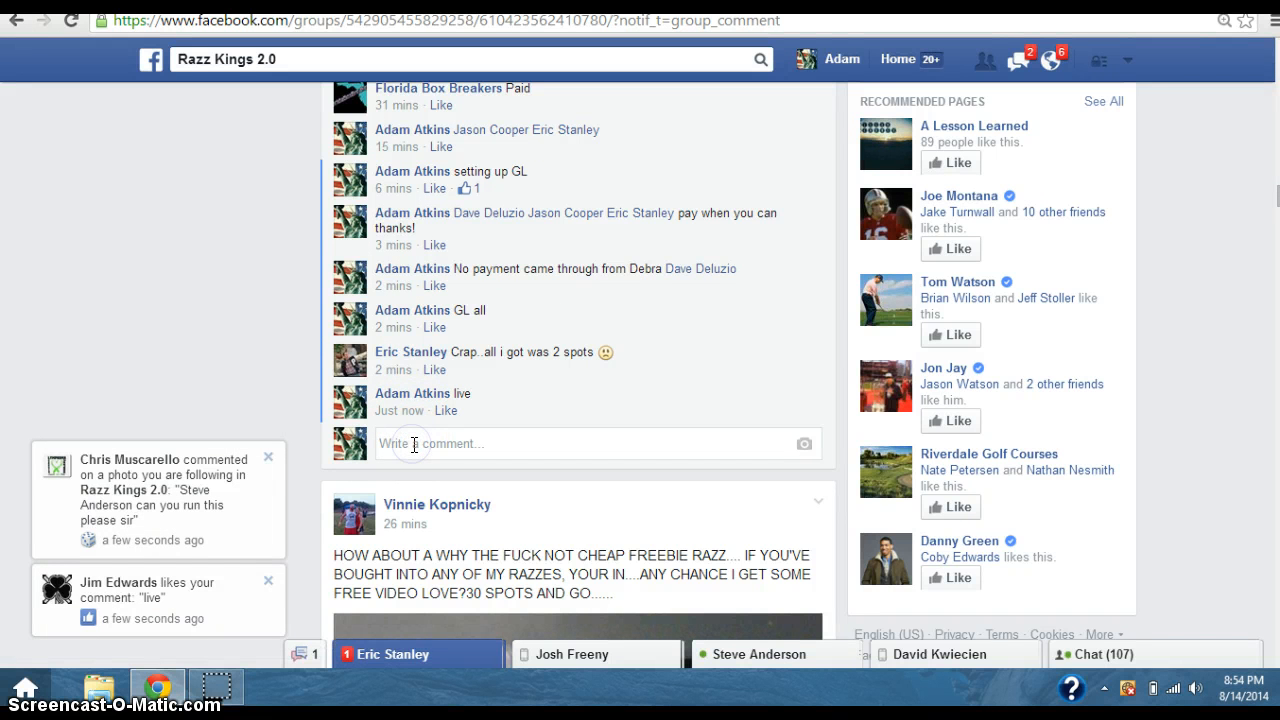
{"action": "type", "text": "done"}
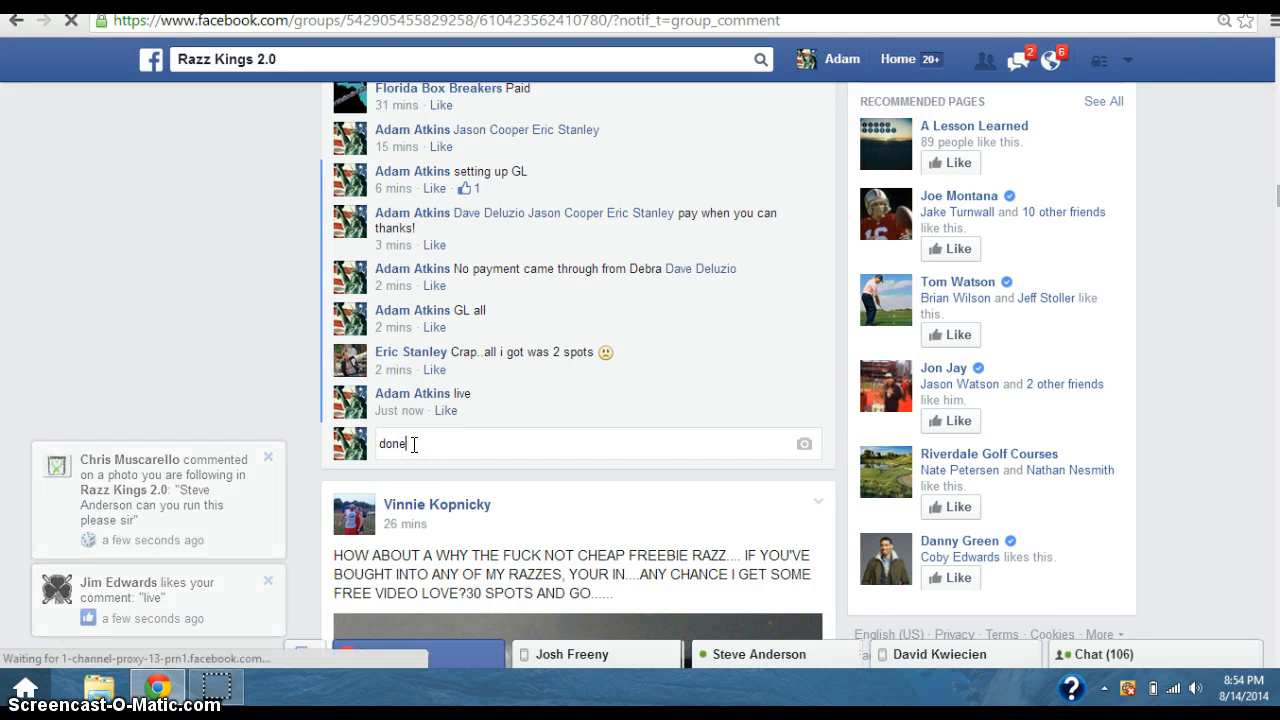
{"action": "left_click", "coordinate": [1225, 688]}
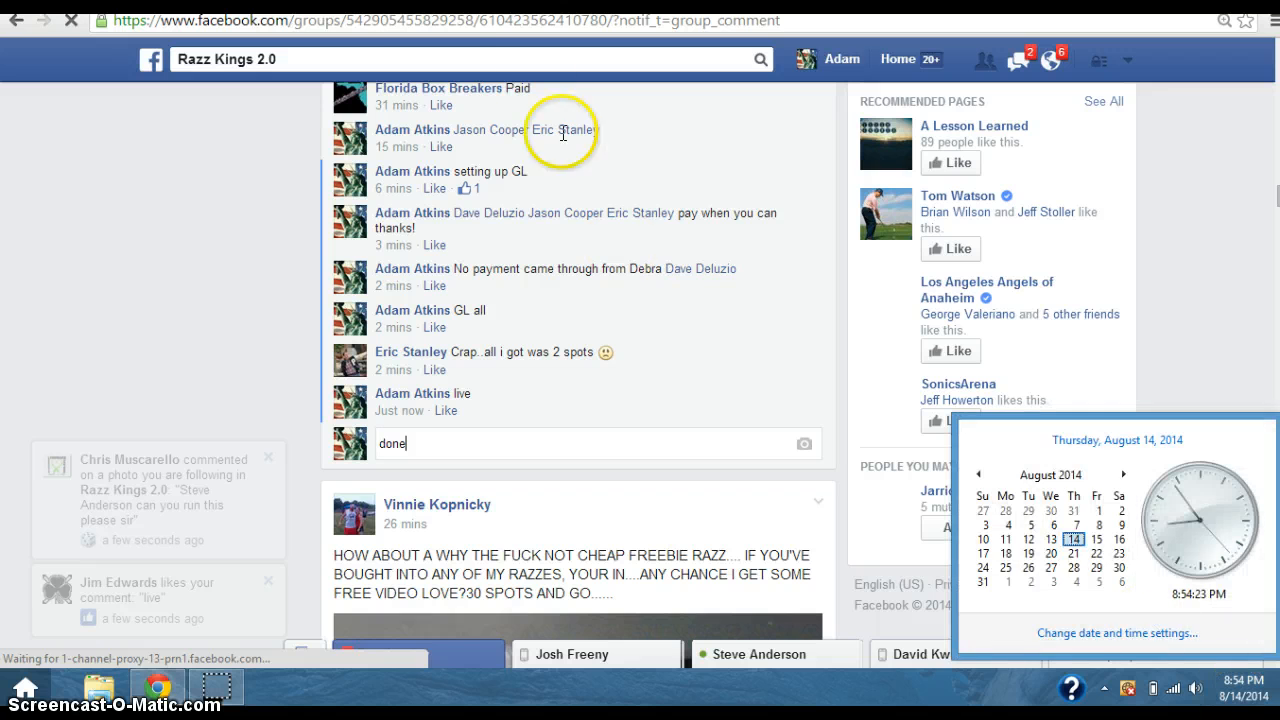